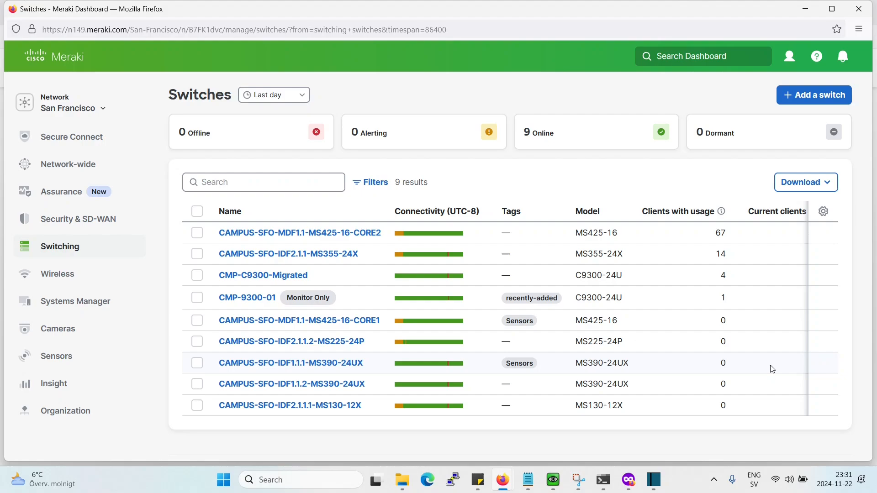
pyautogui.moveTo(589, 352)
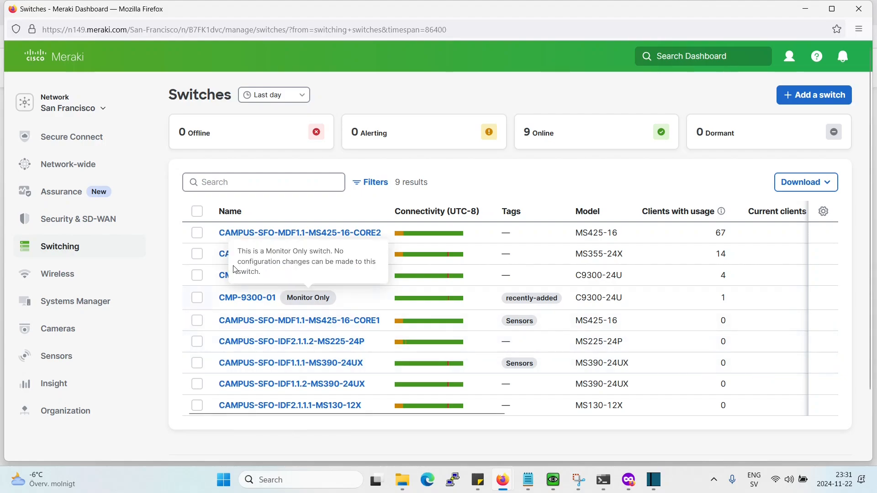
pyautogui.moveTo(71, 136)
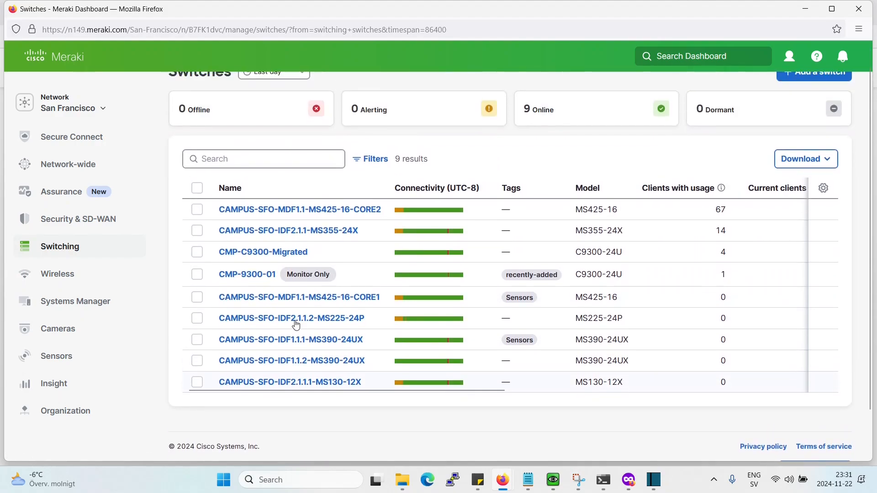
pyautogui.moveTo(290, 317)
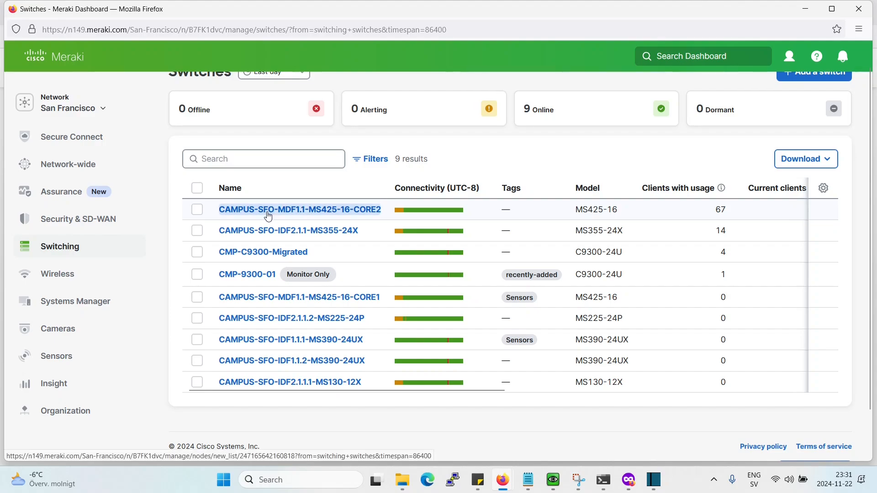
# Show all 18 ports of switch CAMPUS-SFO-MDF1.1-MS425-16-CORE2 in the Switch Ports list
pyautogui.click(300, 209)
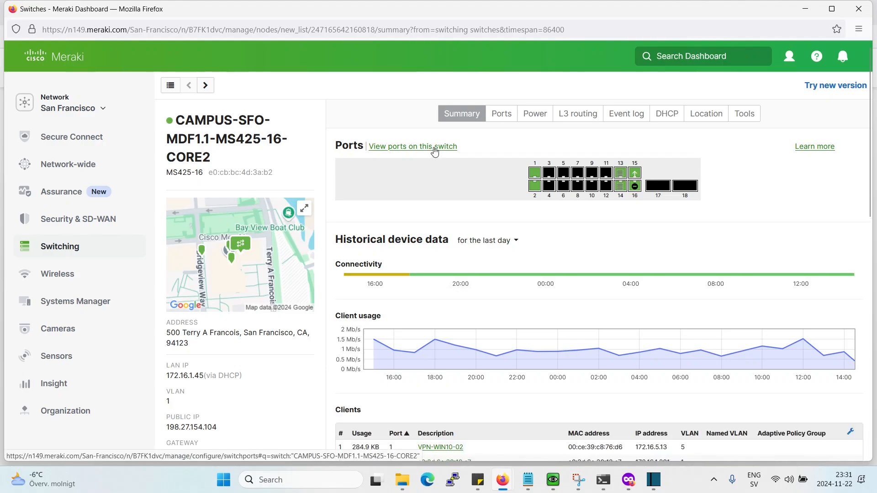
pyautogui.click(412, 146)
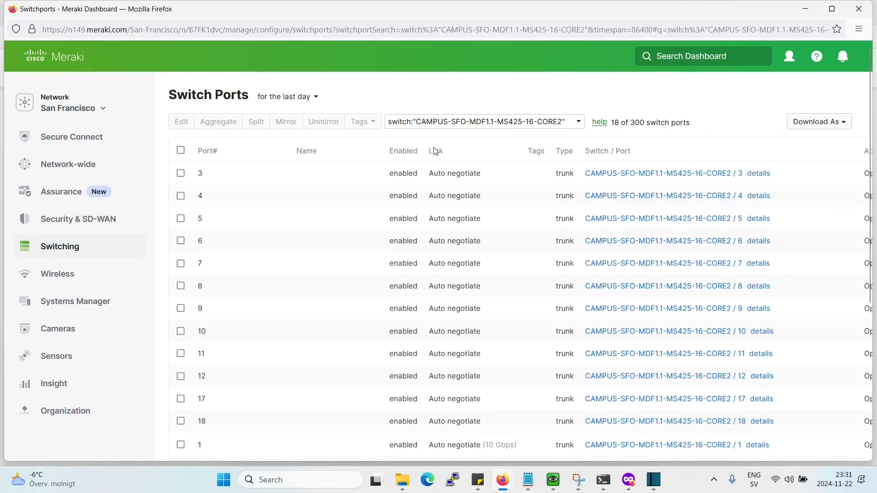
pyautogui.moveTo(436, 150)
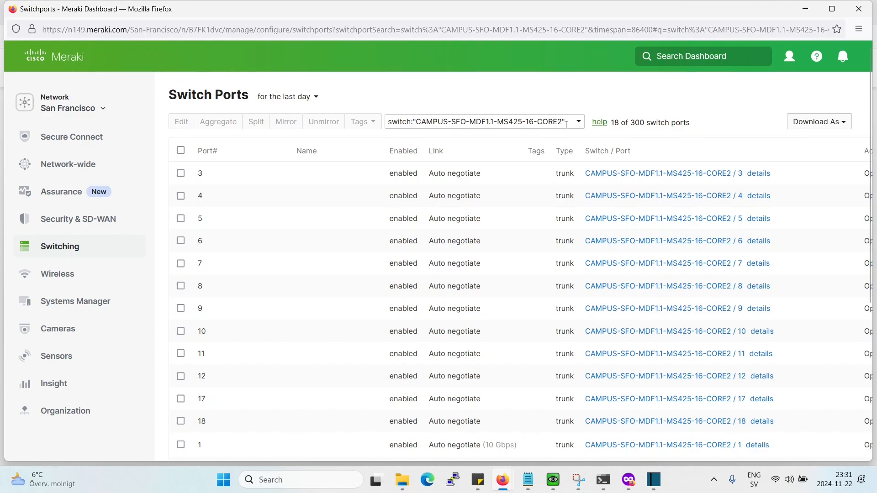
# Append a 1-5 port range to the CORE2 search, leaving 5 of 300 ports listed
pyautogui.click(475, 121)
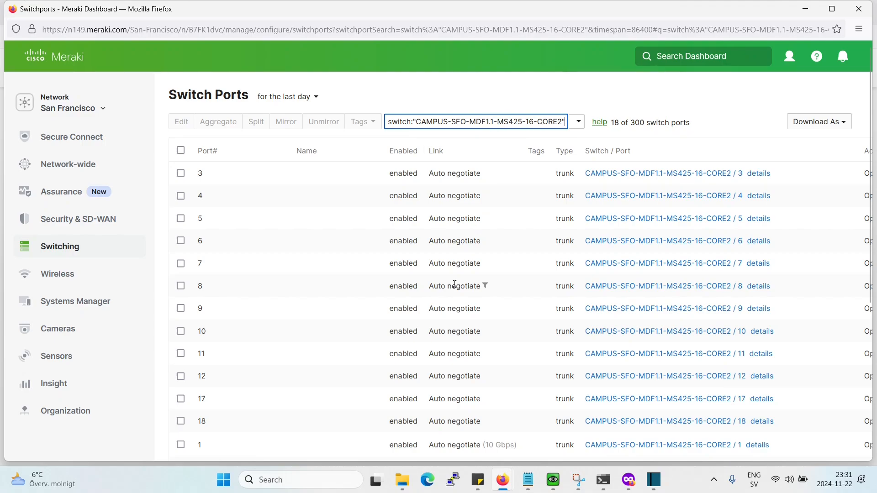
pyautogui.scroll(-3)
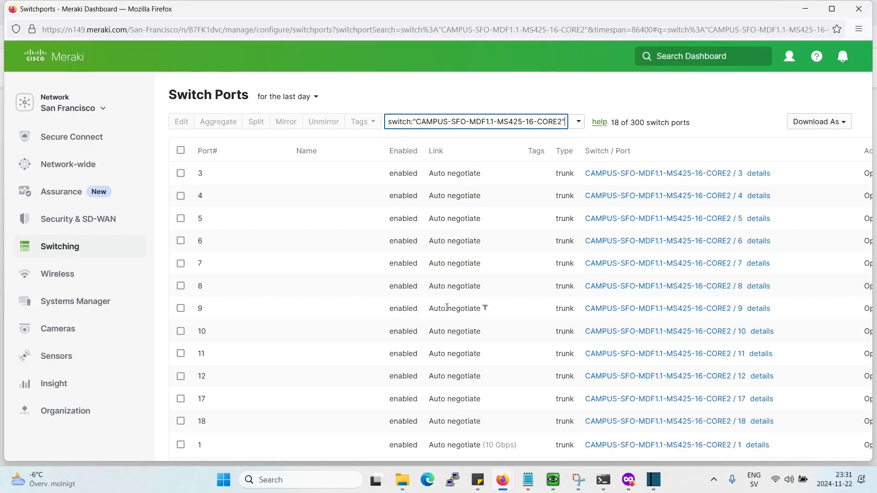
pyautogui.write('1-5')
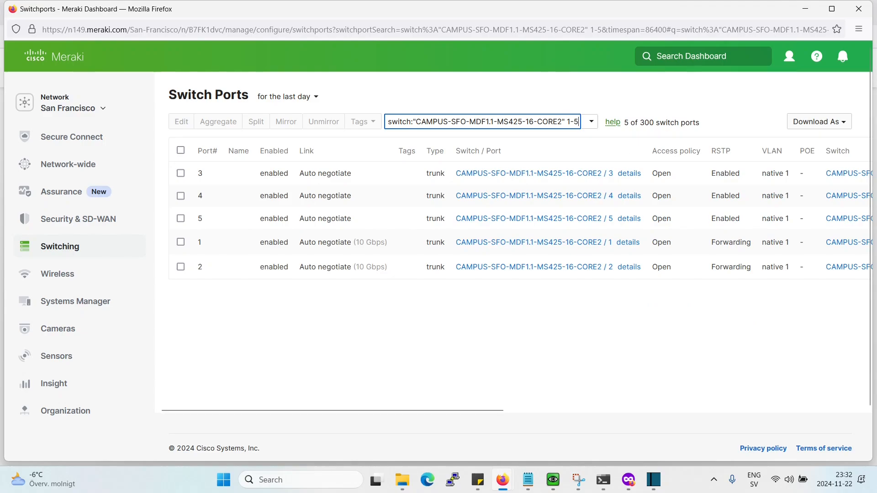
pyautogui.moveTo(554, 255)
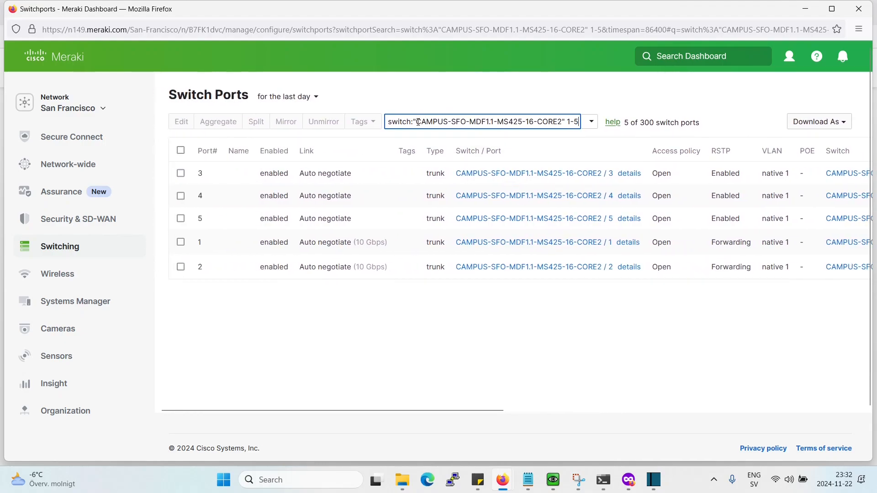
pyautogui.doubleClick(447, 121)
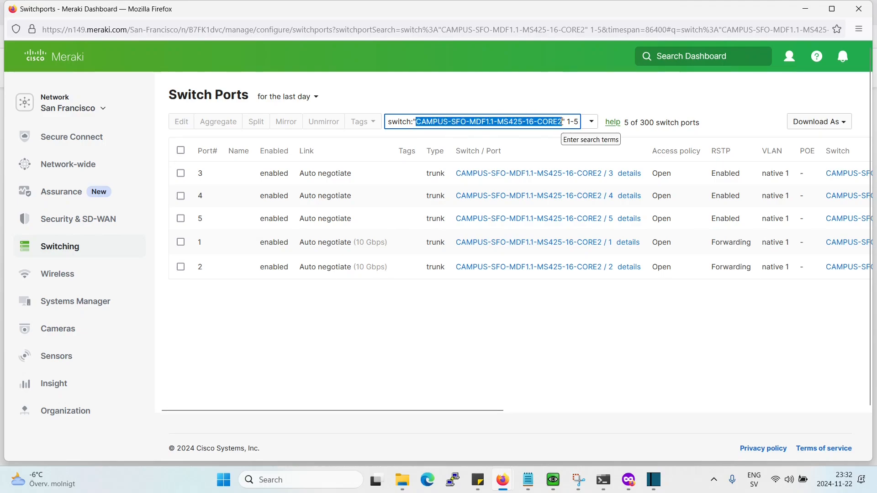
# Replace the search with CAMPUS-SFO-IDF1.1.1-MS390-24UX, listing 40 of 300 ports
pyautogui.press('Delete')
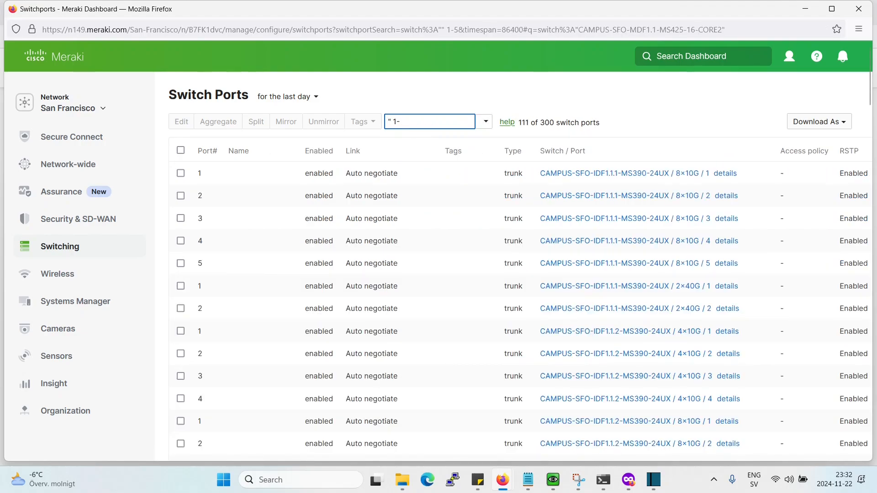
pyautogui.click(429, 122)
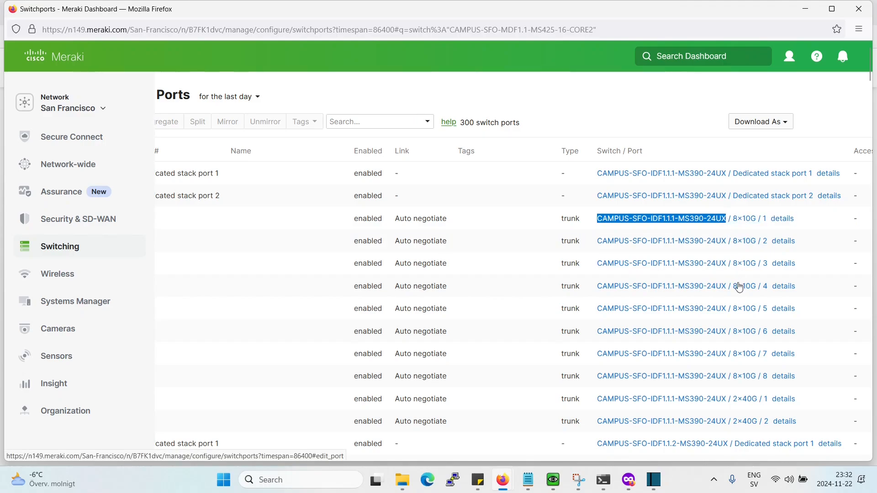
pyautogui.moveTo(397, 102)
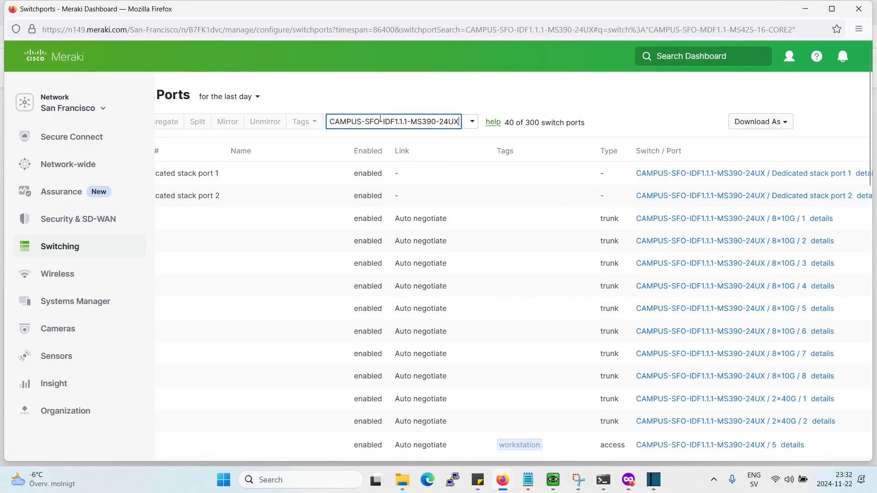
pyautogui.moveTo(386, 152)
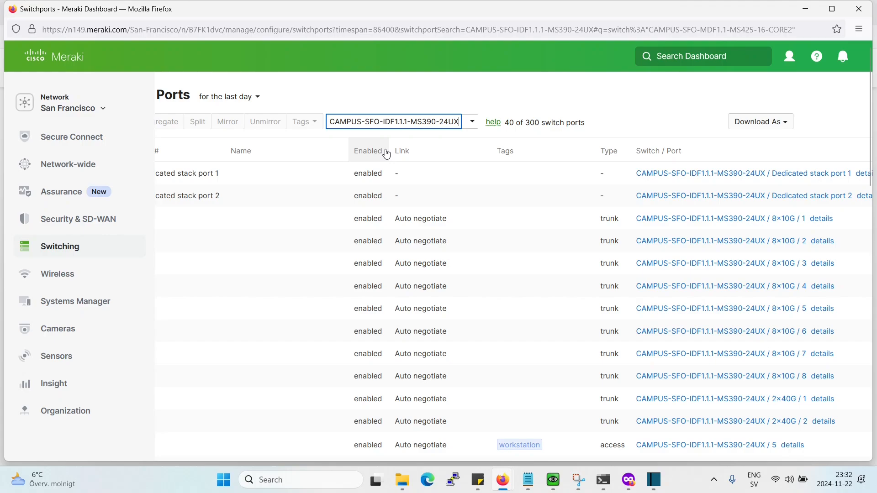
pyautogui.hscroll(3)
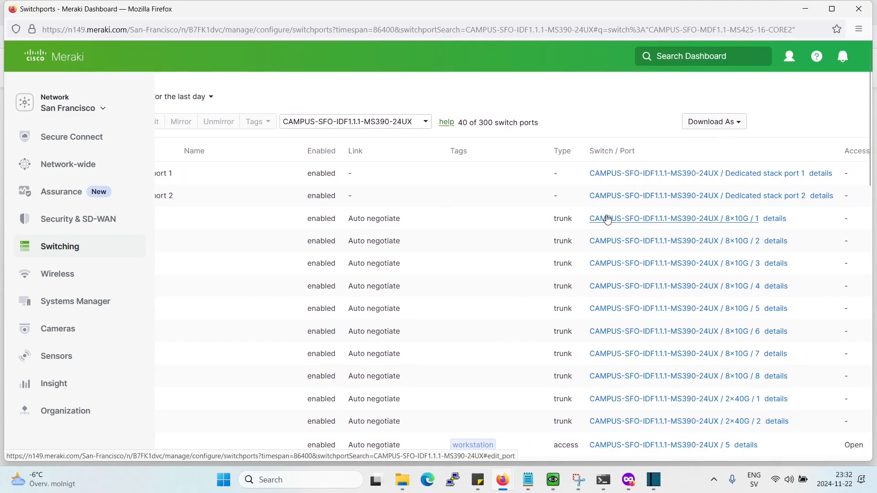
pyautogui.click(674, 218)
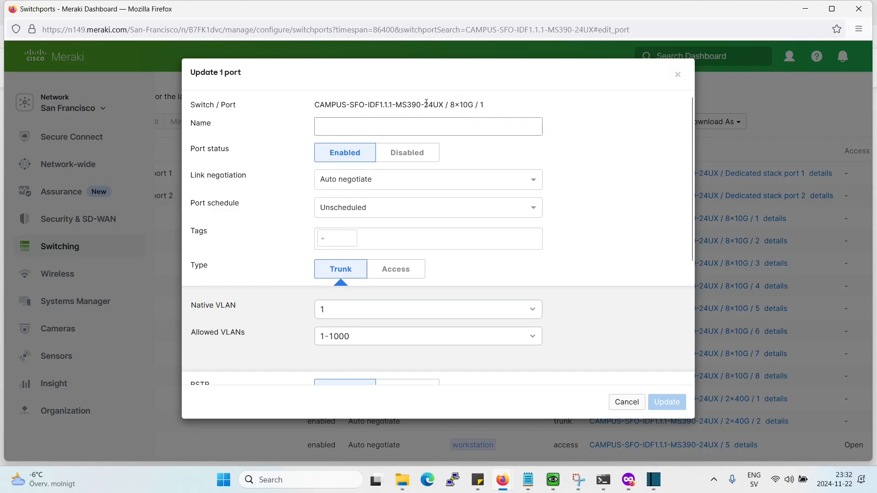
pyautogui.doubleClick(433, 104)
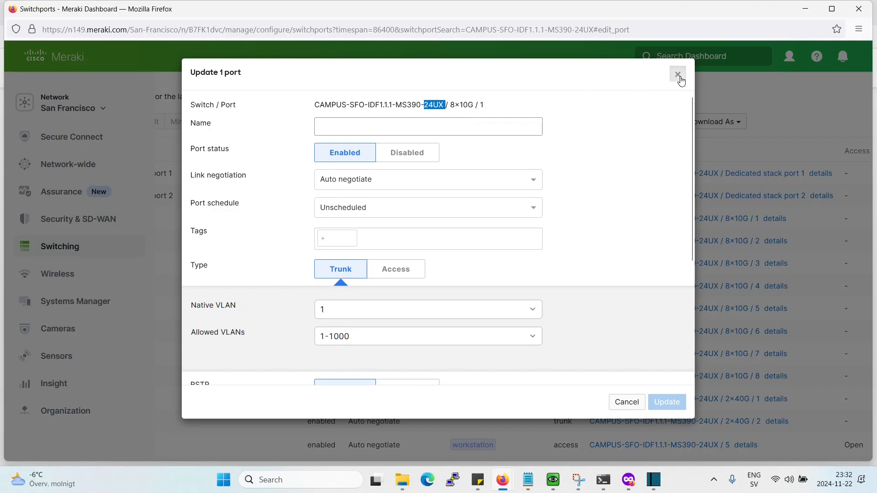
pyautogui.click(676, 74)
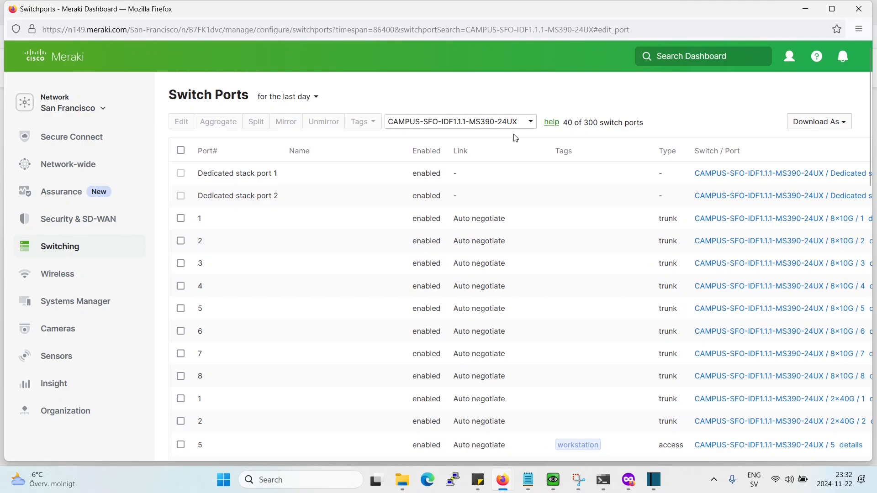
pyautogui.scroll(-3)
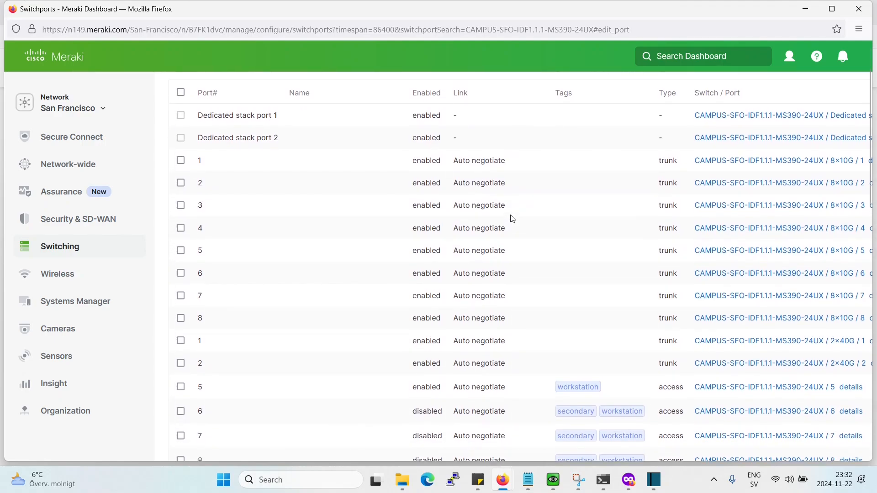
pyautogui.scroll(-3)
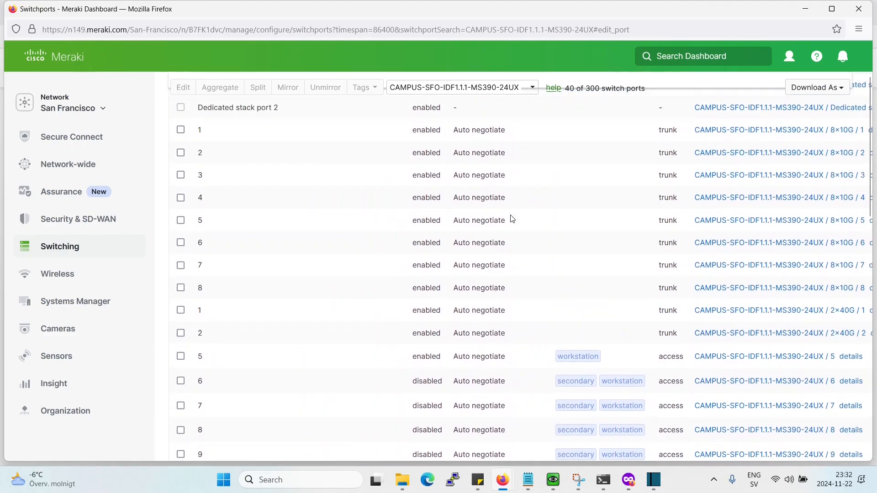
# Search 'CAMPUS-SFO-IDF1.1.1-MS390-24UX port:1-10' and scroll the 24 matching ports
pyautogui.click(528, 121)
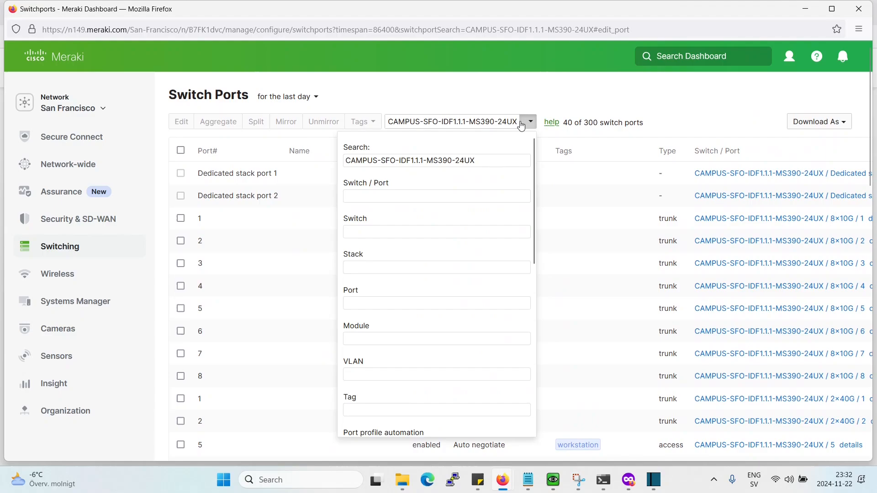
pyautogui.click(526, 122)
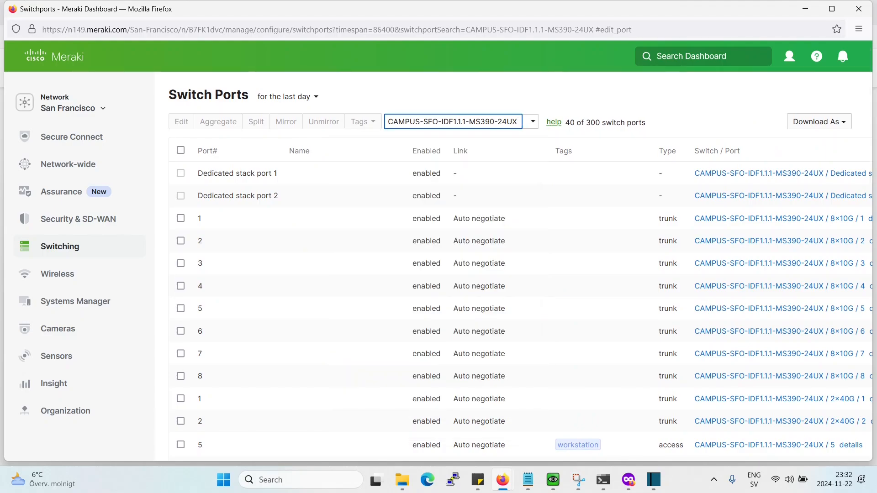
pyautogui.write('port:')
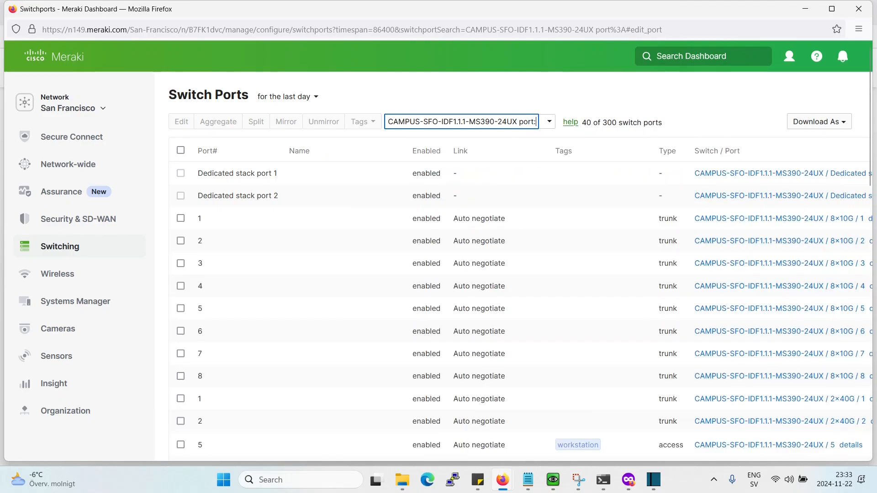
pyautogui.write('1-10')
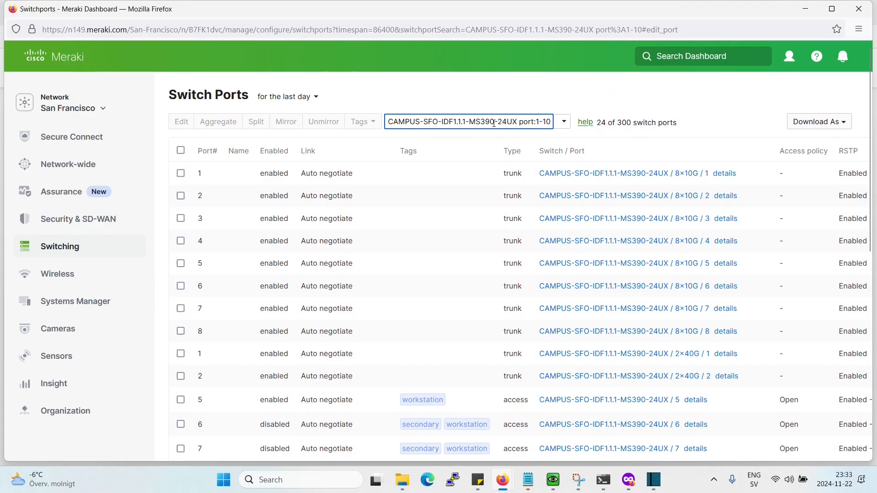
pyautogui.moveTo(659, 273)
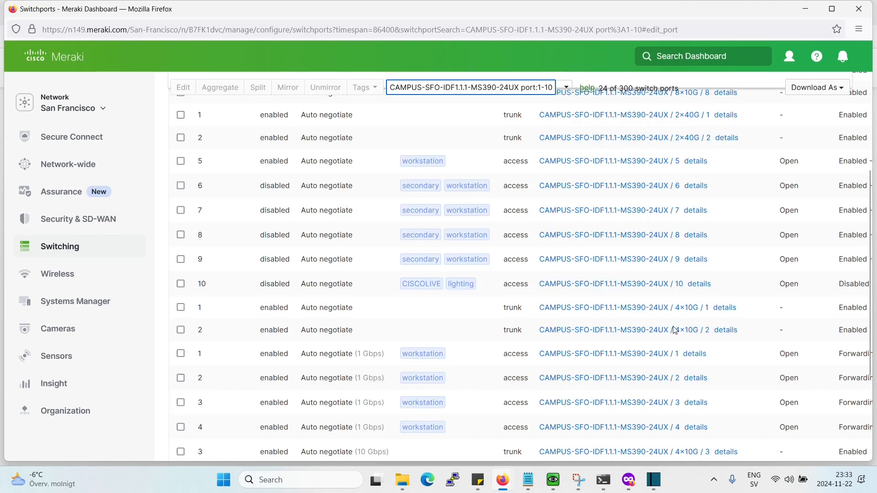
pyautogui.scroll(-3)
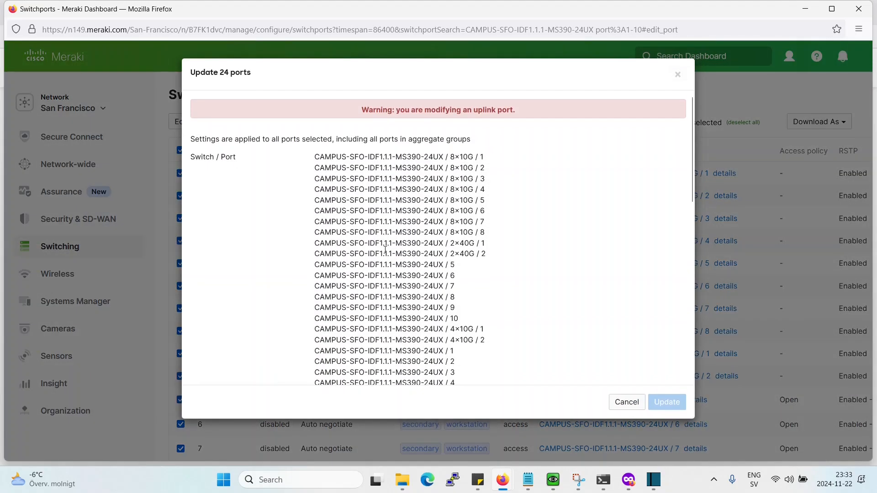
# Scroll the 'Update 24 ports' form to review the selected MS390-24UX ports
pyautogui.scroll(-3)
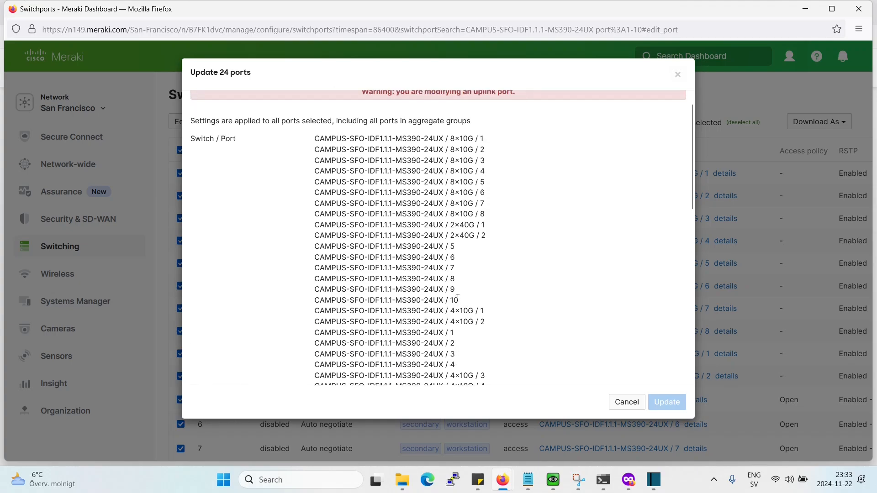
pyautogui.moveTo(555, 123)
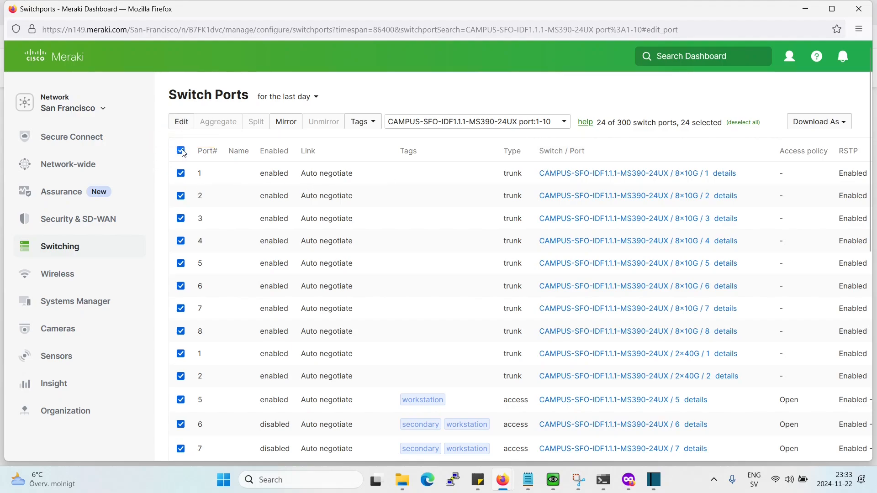
# Go to Switching > Monitor > Switches for the San Francisco network's nine switches
pyautogui.click(60, 246)
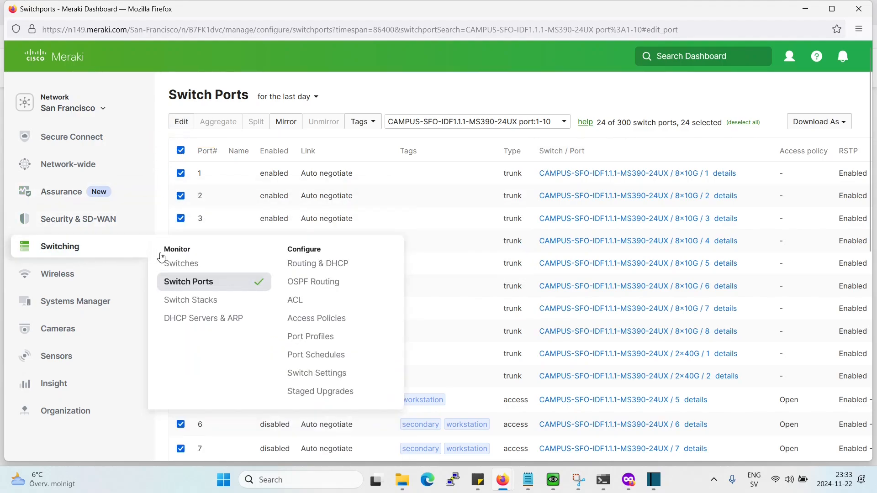
pyautogui.moveTo(180, 263)
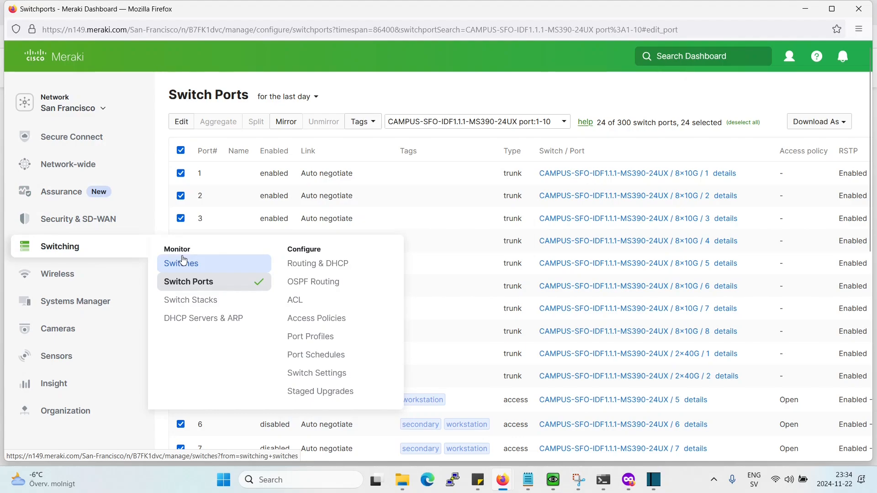
pyautogui.click(180, 263)
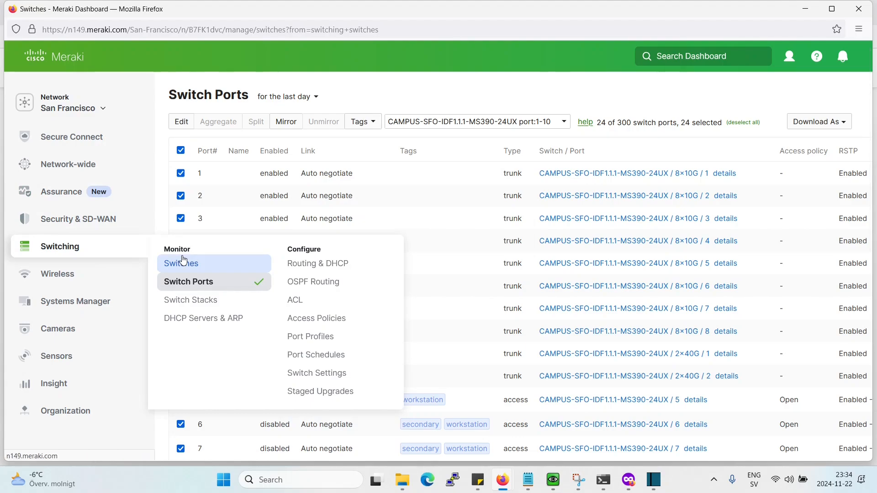
pyautogui.click(181, 263)
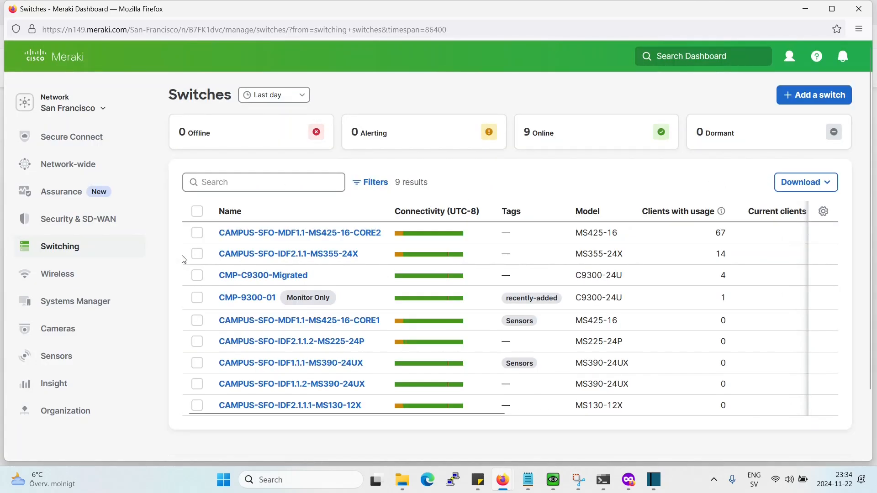
pyautogui.moveTo(290, 362)
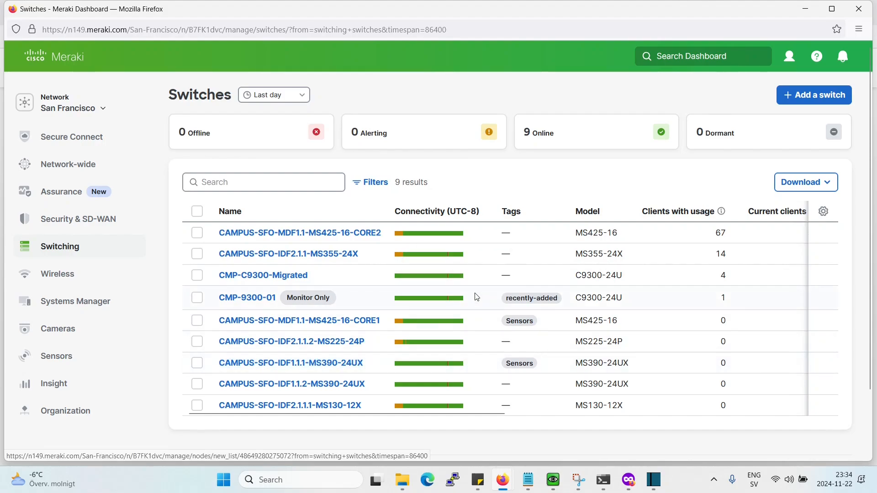
pyautogui.moveTo(532, 253)
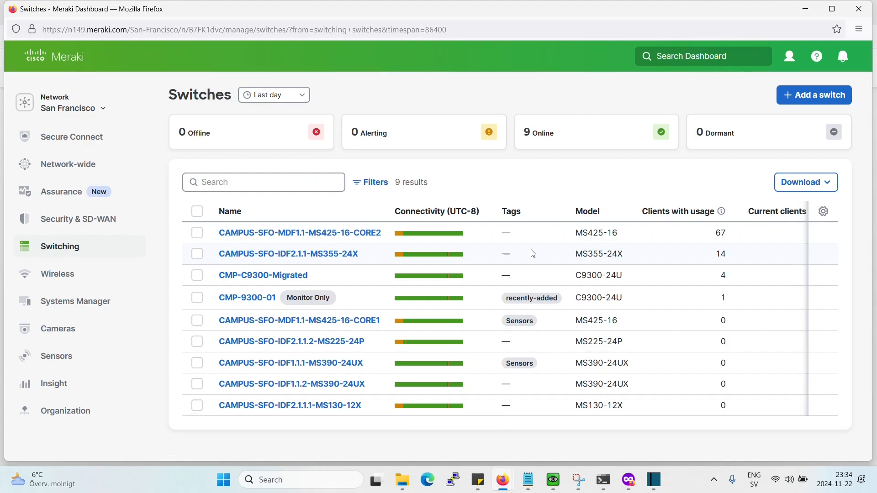
pyautogui.moveTo(288, 253)
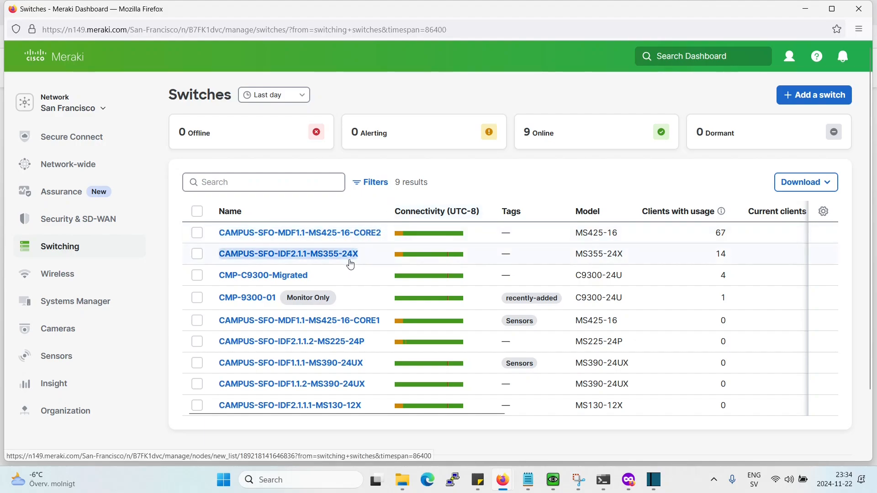
pyautogui.moveTo(345, 261)
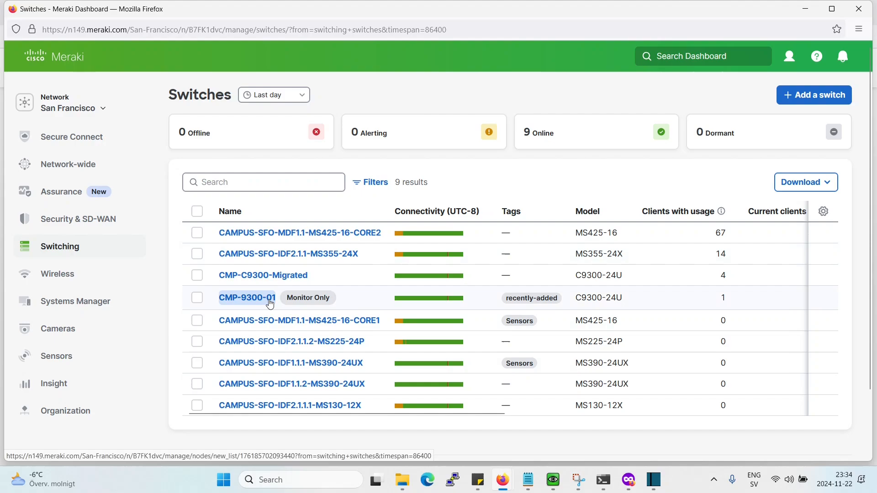
# Change the network to London, showing its four switches
pyautogui.click(67, 103)
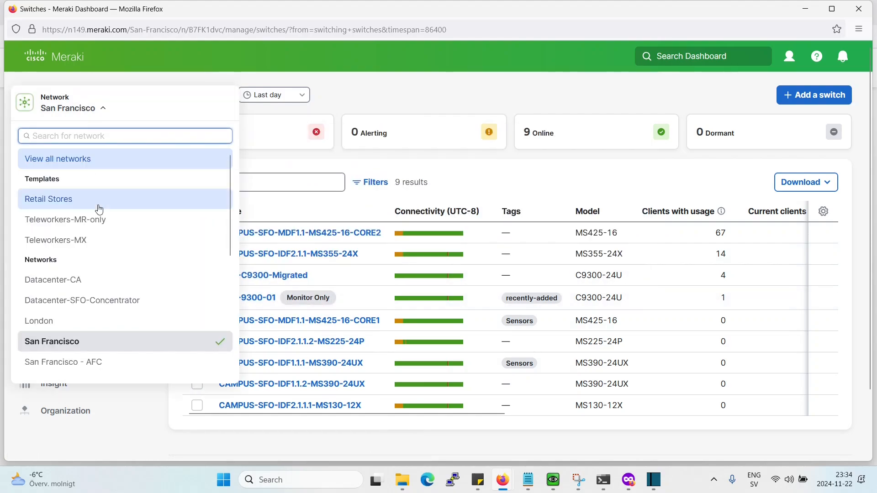
pyautogui.scroll(-3)
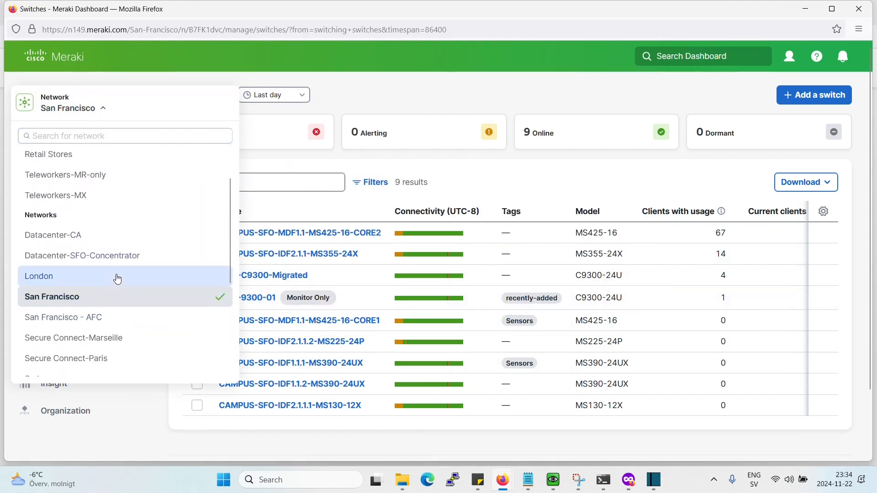
pyautogui.click(38, 276)
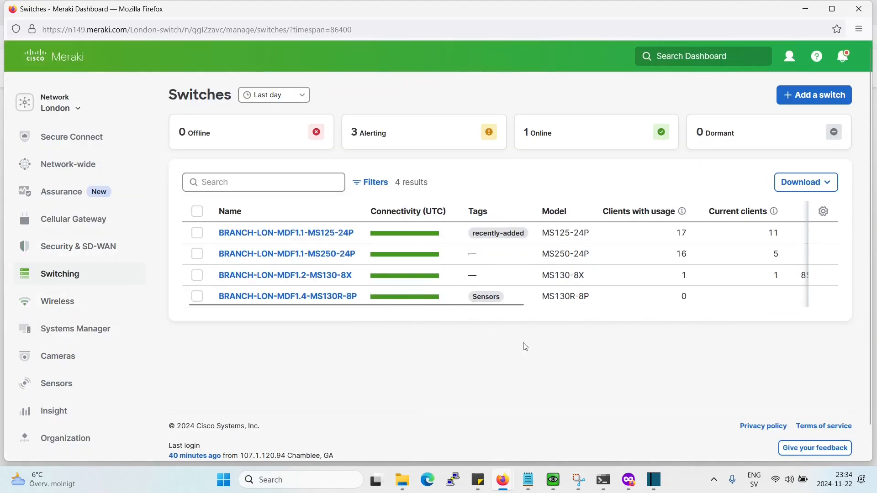
pyautogui.moveTo(510, 324)
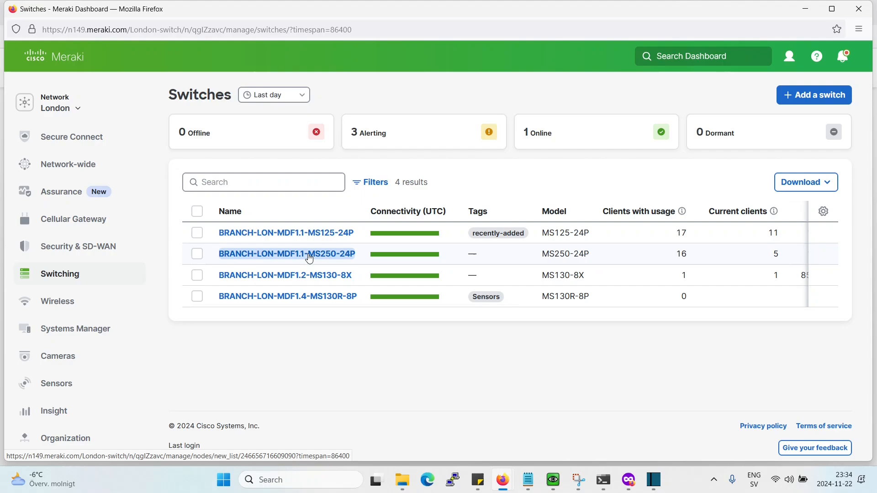
# Show the ports of switch BRANCH-LON-MDF1.1-MS250-24P, 30 of 78 listed
pyautogui.click(286, 253)
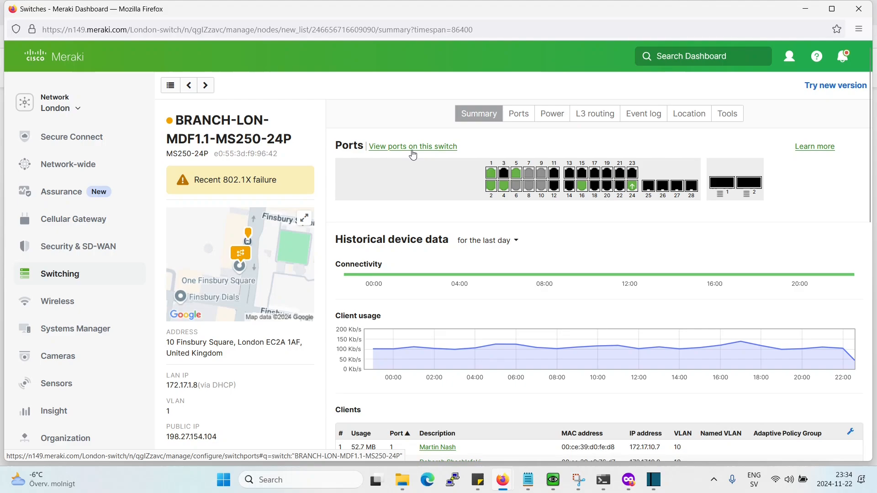
pyautogui.click(412, 146)
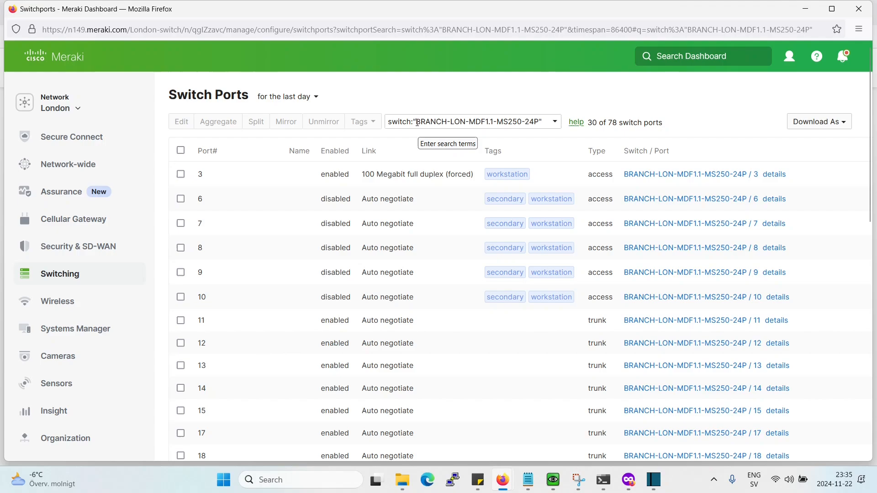
# Search 'BRANCH-LON-MDF1.1-MS250-24P port:1-10', listing 10 of 78 ports
pyautogui.doubleClick(478, 121)
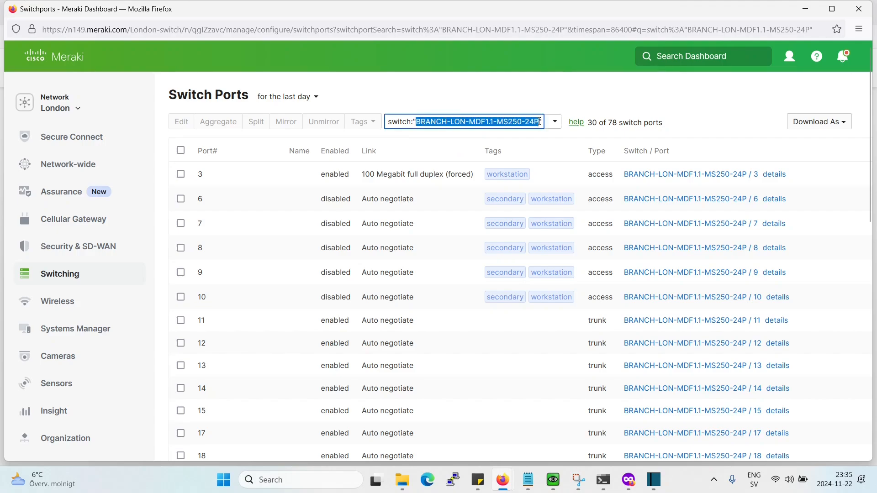
pyautogui.press('Delete')
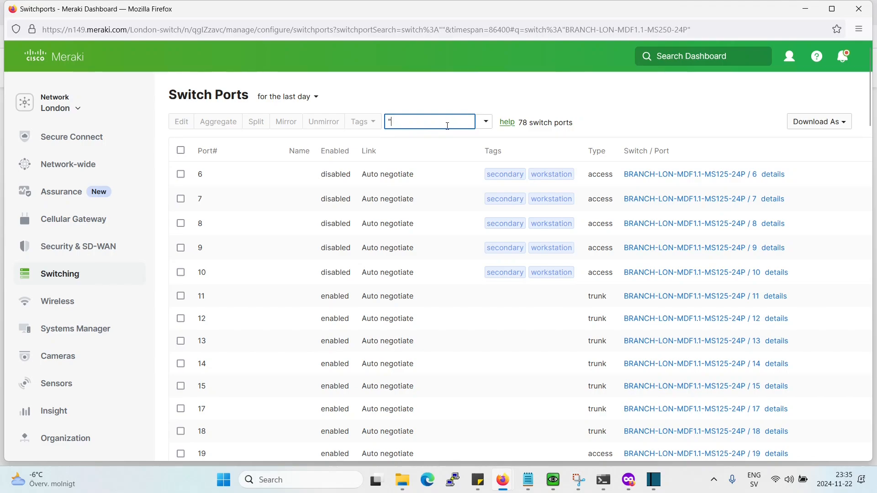
pyautogui.write('BRANCH-LON-MDF1.1-MS250-24P port:1-10')
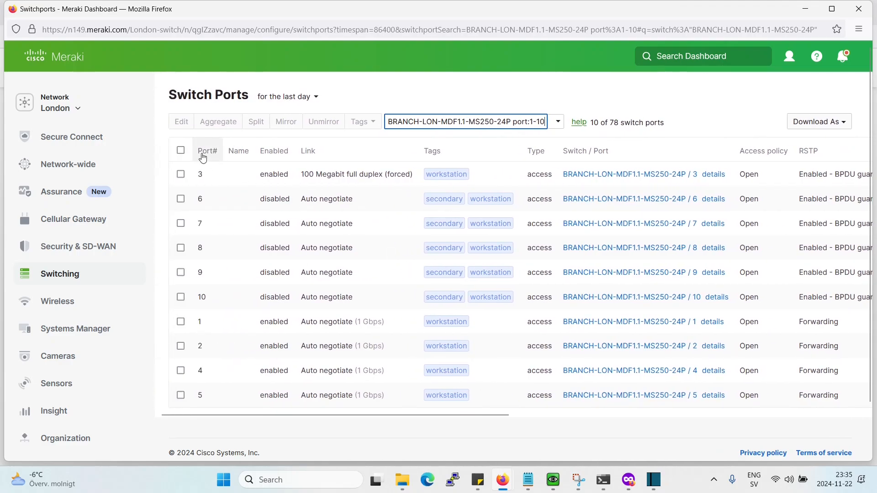
# Select all ten filtered ports and review the 'Update 10 ports' form
pyautogui.click(180, 151)
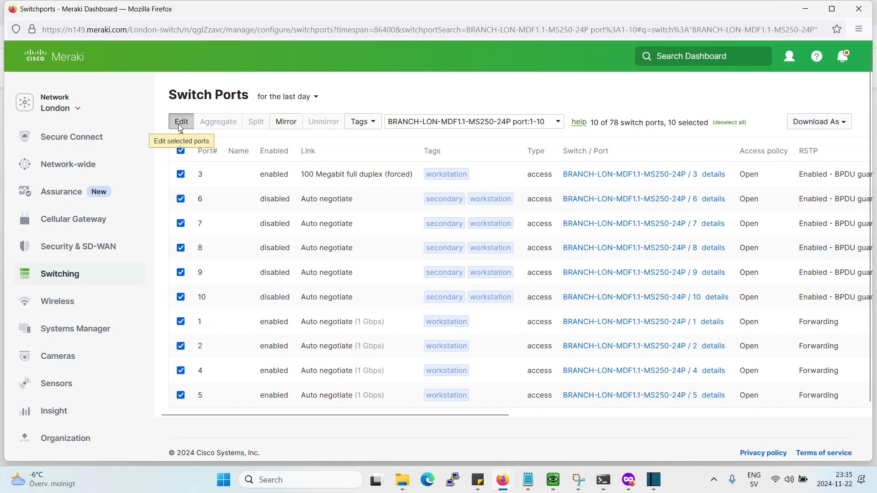
pyautogui.click(180, 122)
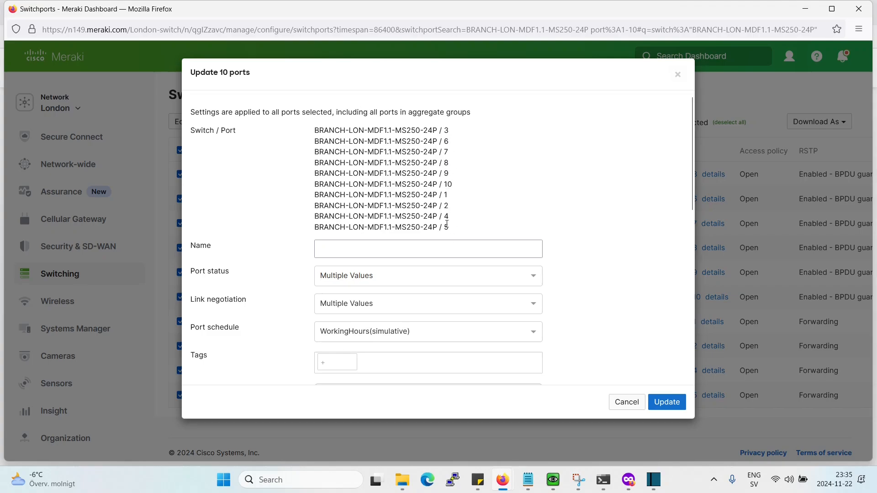
pyautogui.scroll(-3)
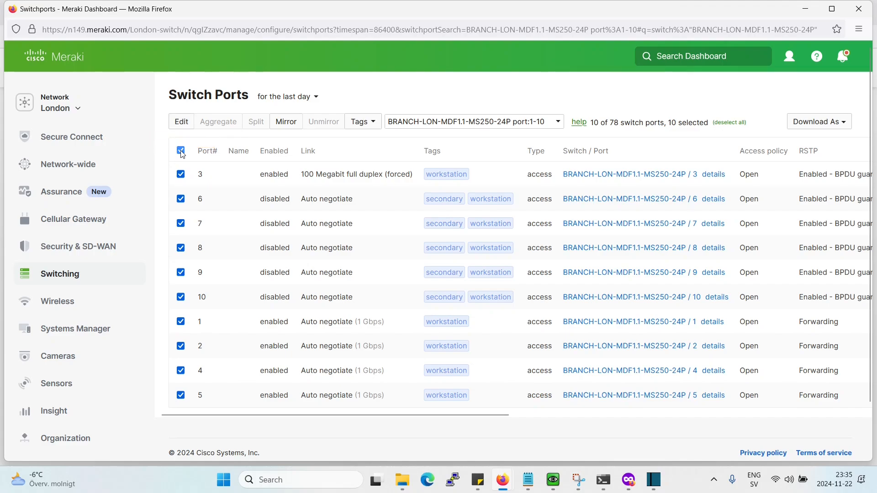
# Deselect all ports and sort the London MS250-24P ports by CDP/LLDP neighbour descending, uplinks first
pyautogui.click(180, 151)
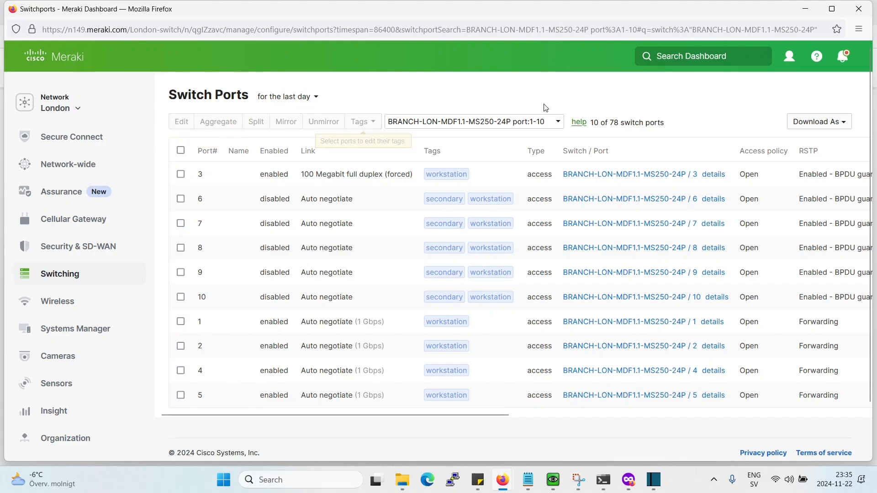
pyautogui.hscroll(3)
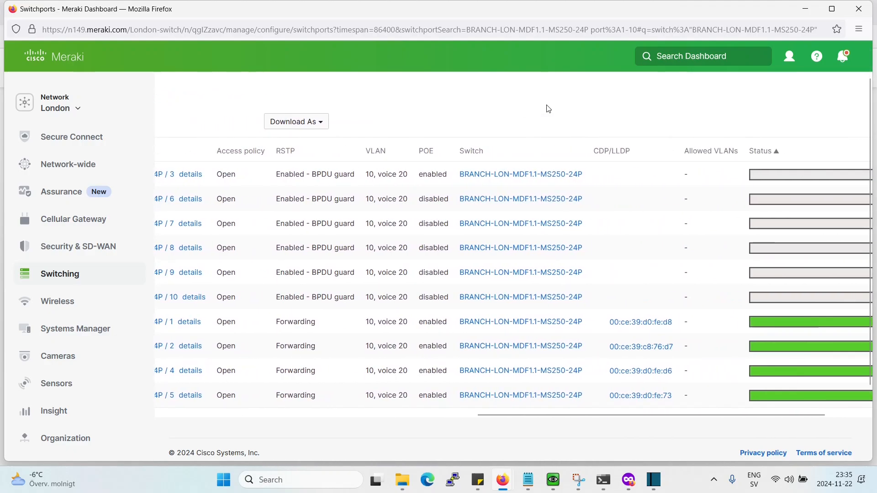
pyautogui.hscroll(3)
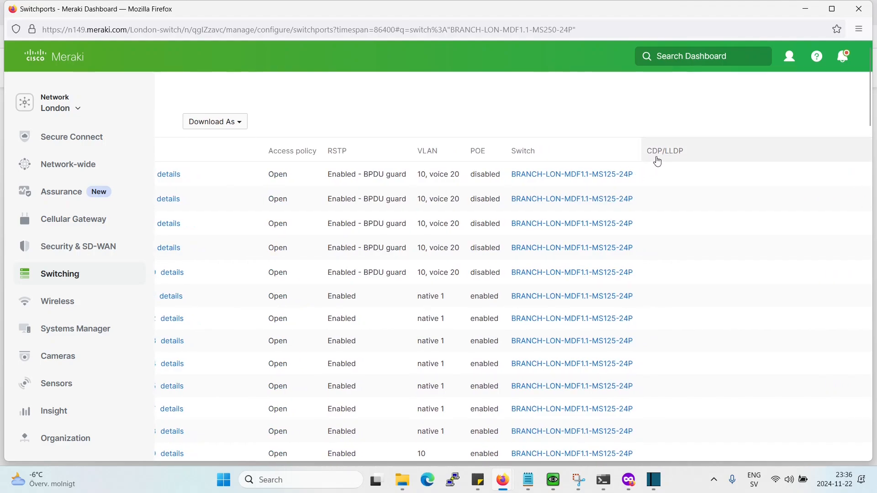
pyautogui.click(664, 151)
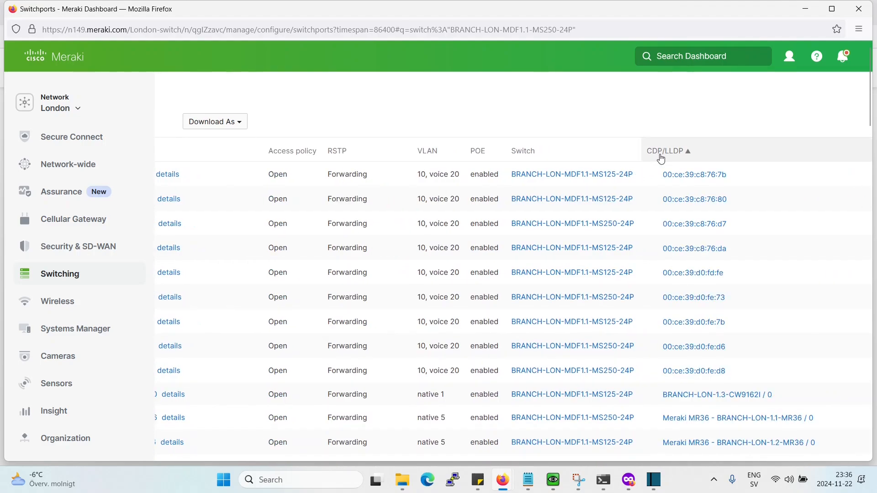
pyautogui.click(667, 151)
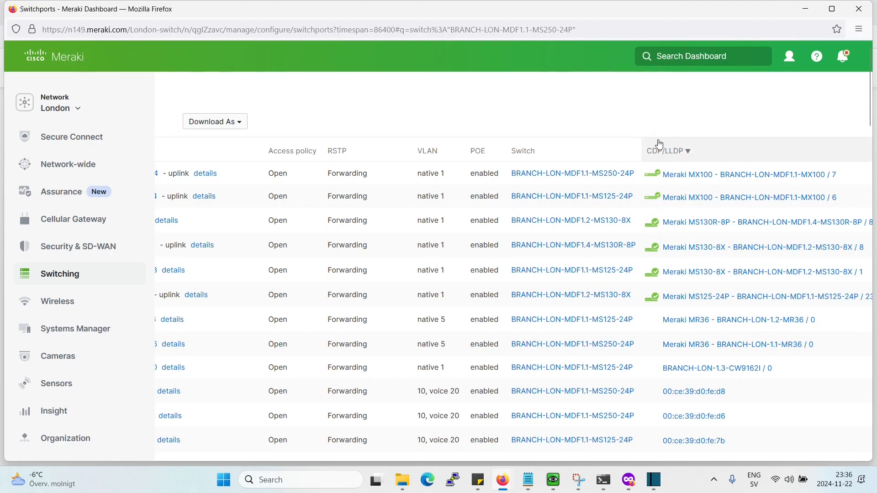
pyautogui.moveTo(659, 146)
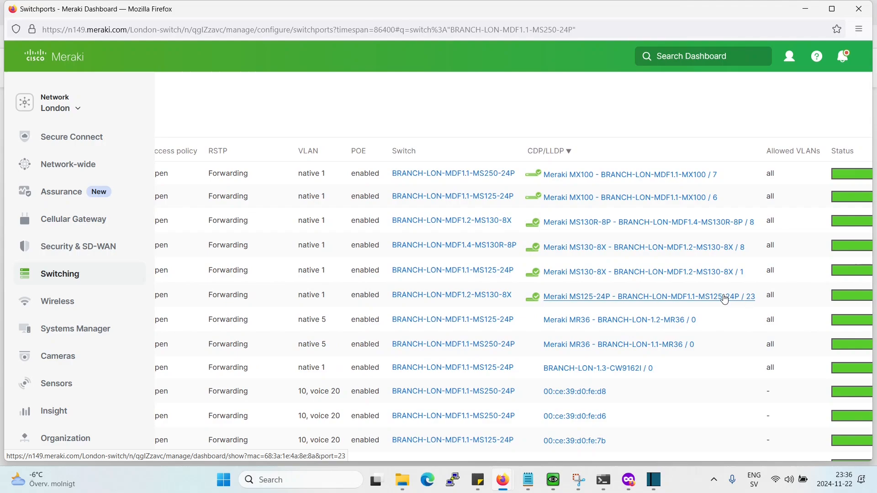
# Switch the dashboard from London to the San Francisco network
pyautogui.click(68, 164)
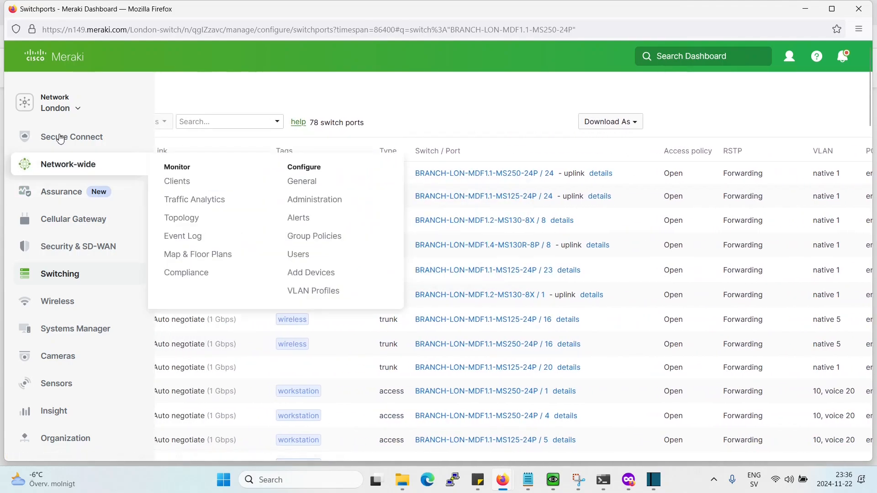
pyautogui.click(61, 103)
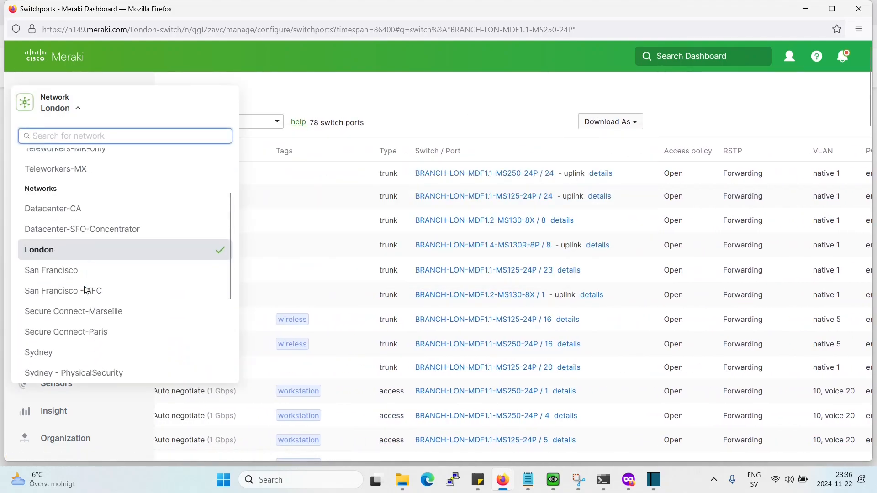
pyautogui.scroll(-3)
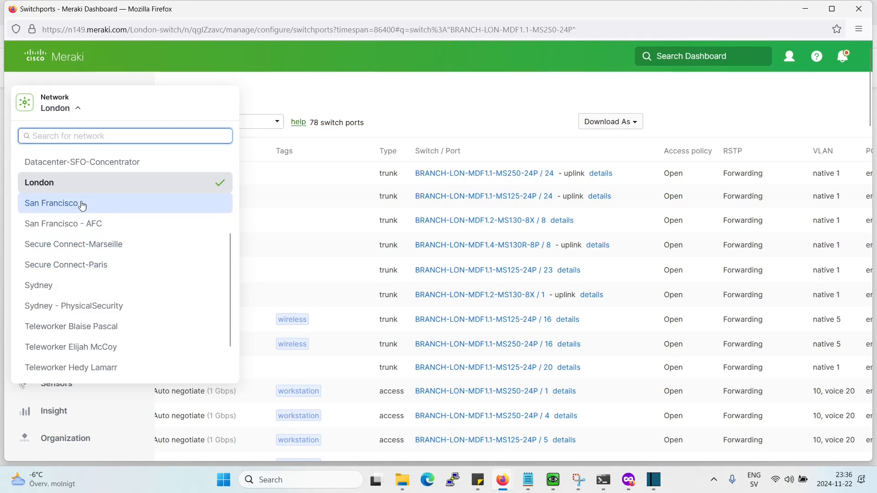
pyautogui.click(71, 108)
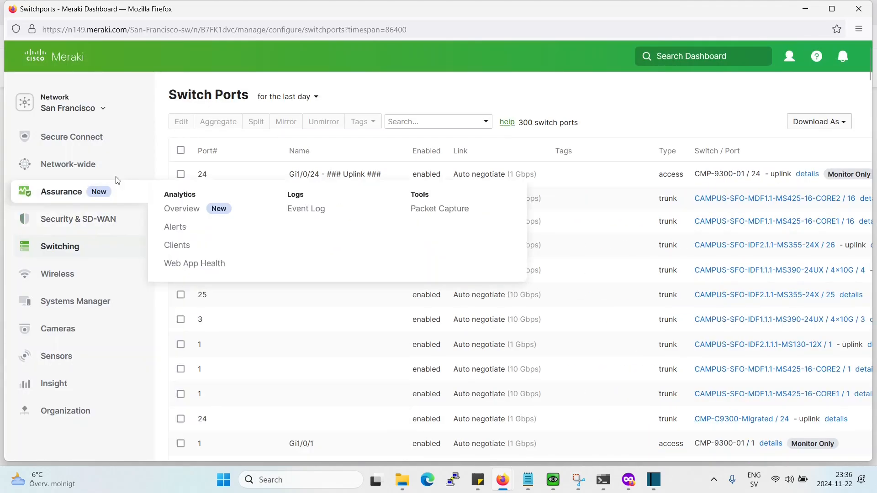
pyautogui.moveTo(407, 259)
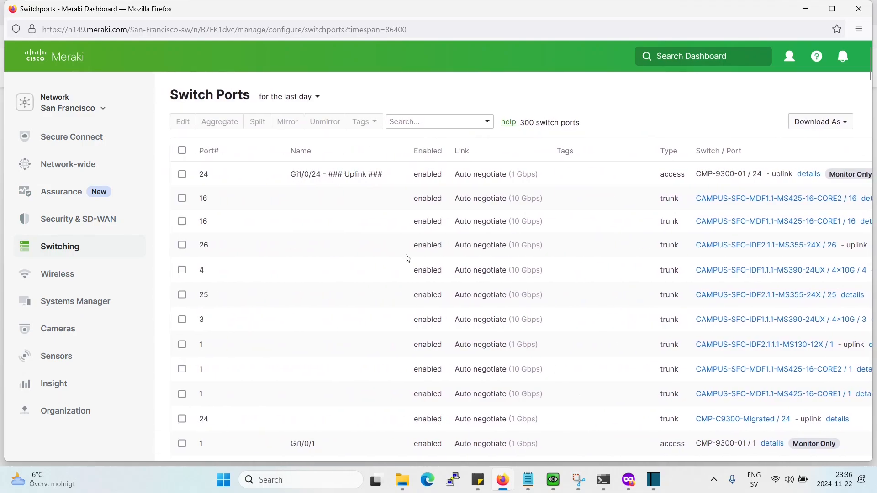
# View all 300 San Francisco switch ports sorted by CDP/LLDP neighbour
pyautogui.hscroll(3)
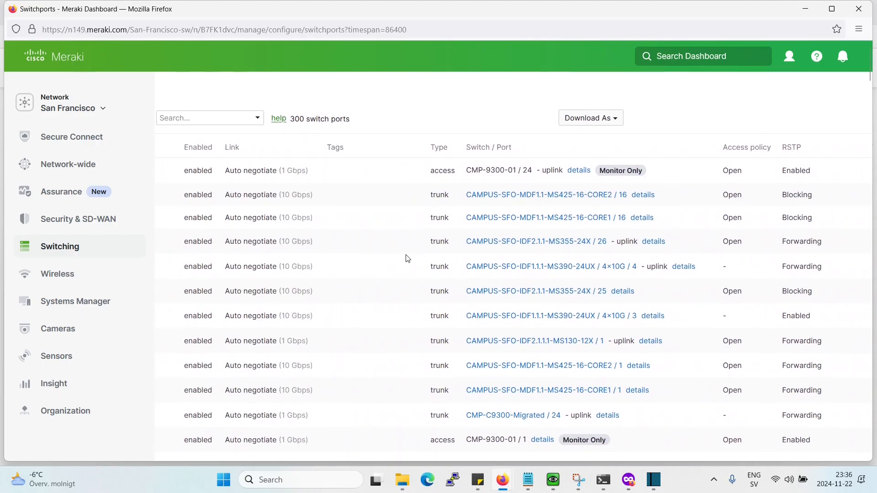
pyautogui.hscroll(3)
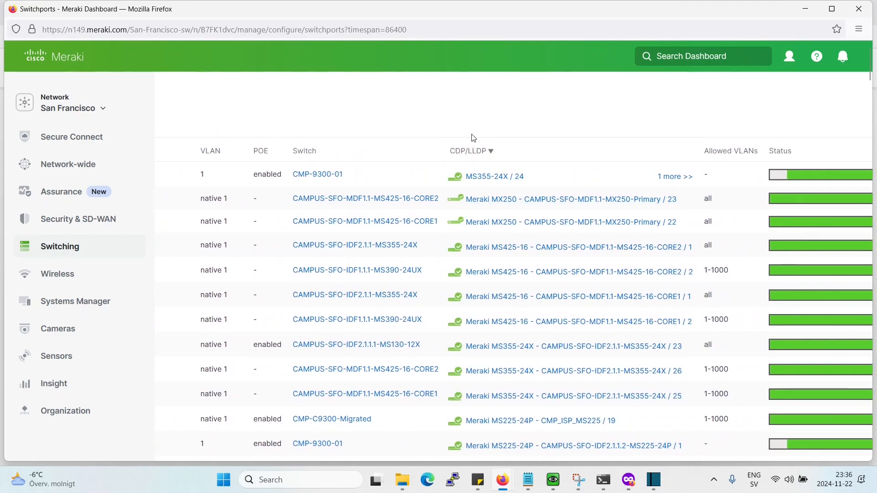
pyautogui.scroll(-3)
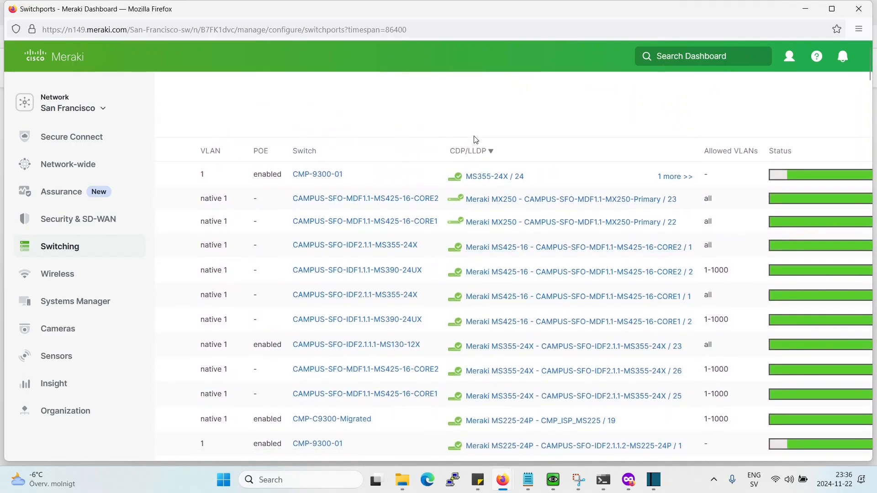
pyautogui.click(469, 151)
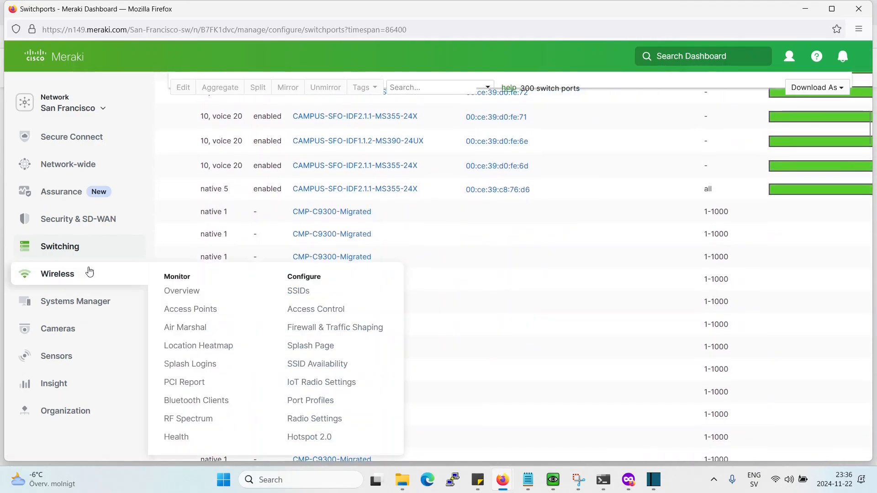
# Switch to the Sydney network and sort its 10 MS120-8LP ports by CDP/LLDP ascending
pyautogui.click(69, 108)
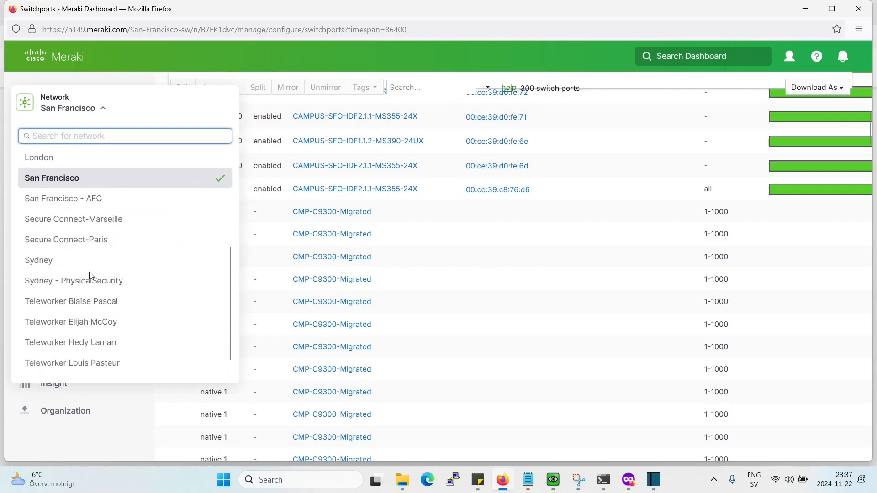
pyautogui.click(58, 247)
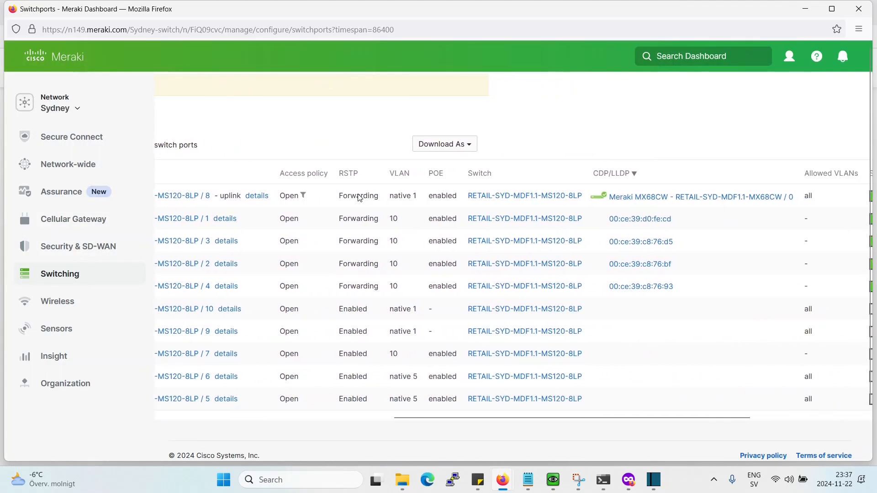
pyautogui.click(609, 173)
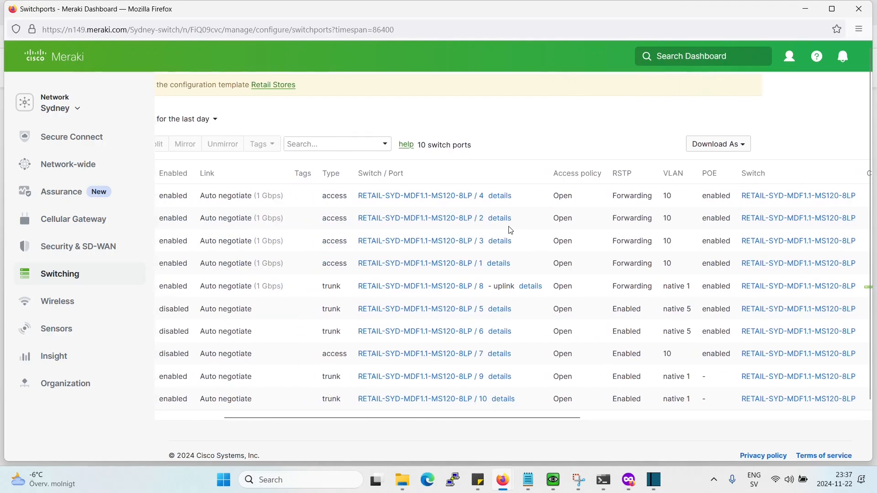
# Select Sydney ports 4, 2, 3 and 1, view the Update 4 ports form and close it unchanged
pyautogui.click(181, 195)
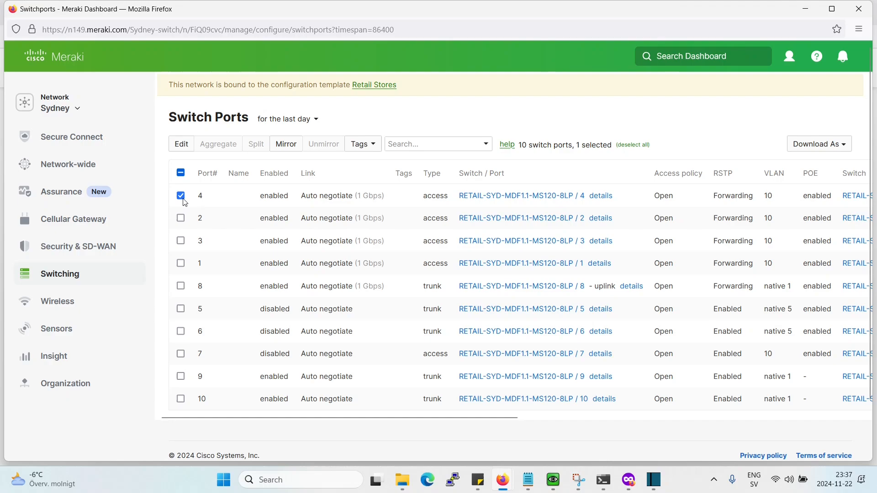
pyautogui.click(180, 240)
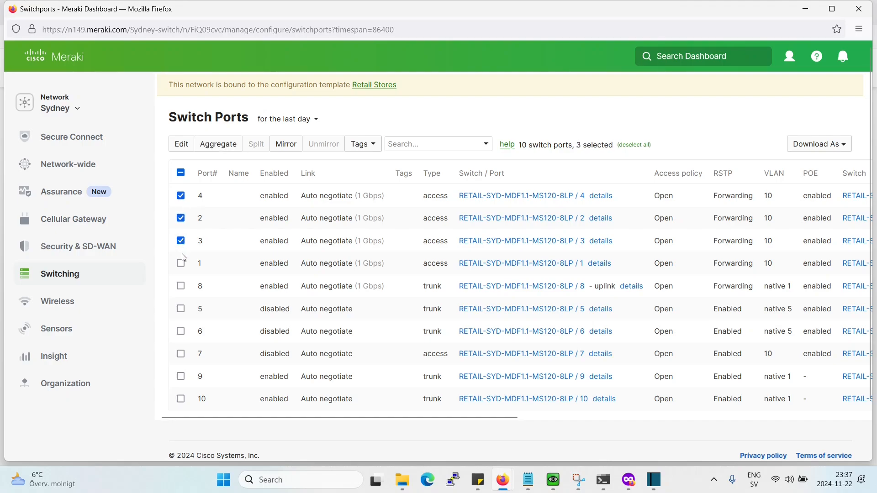
pyautogui.click(180, 263)
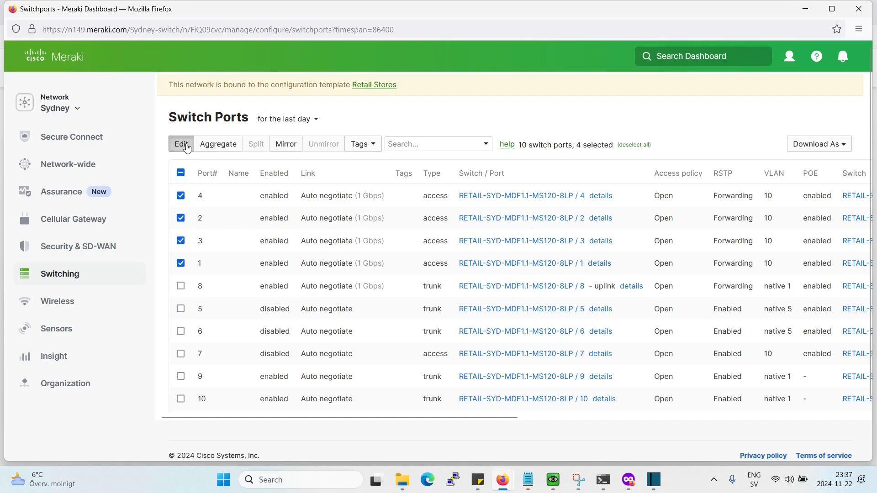
pyautogui.click(180, 143)
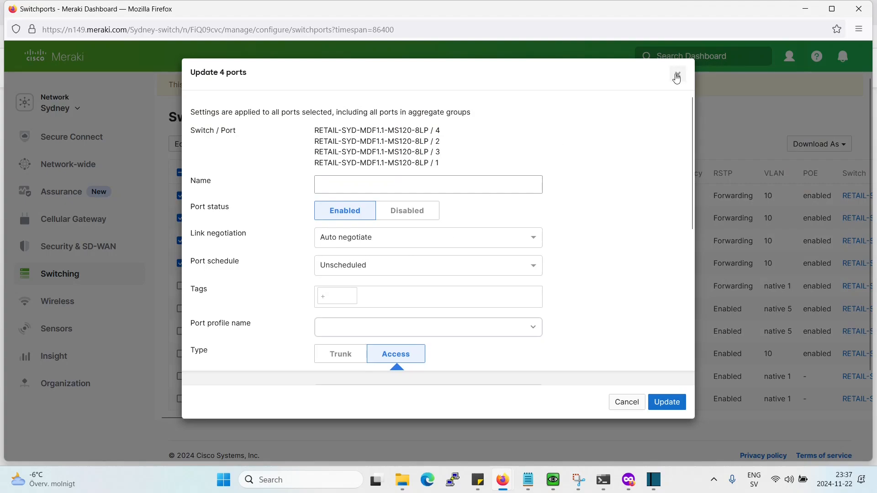
pyautogui.click(676, 77)
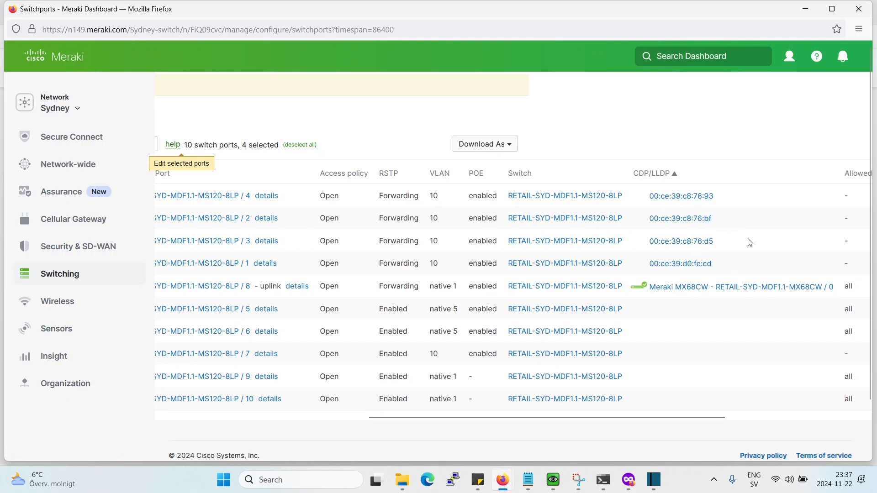
pyautogui.moveTo(724, 250)
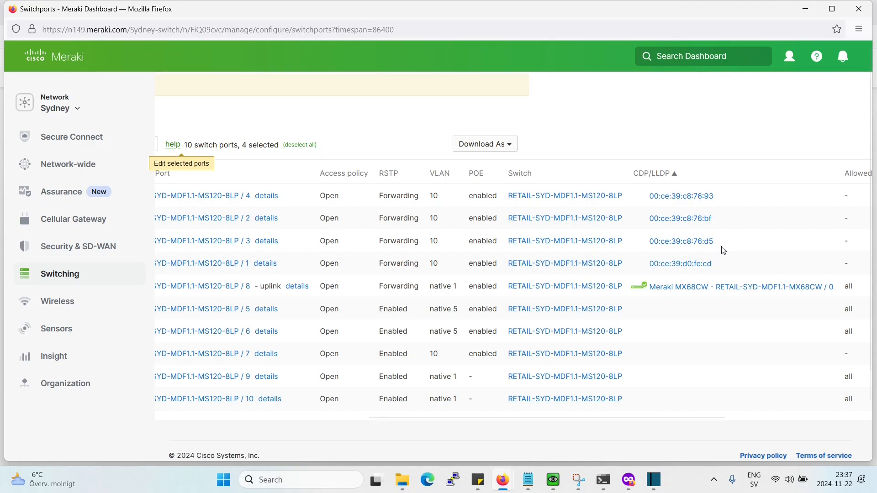
pyautogui.moveTo(723, 239)
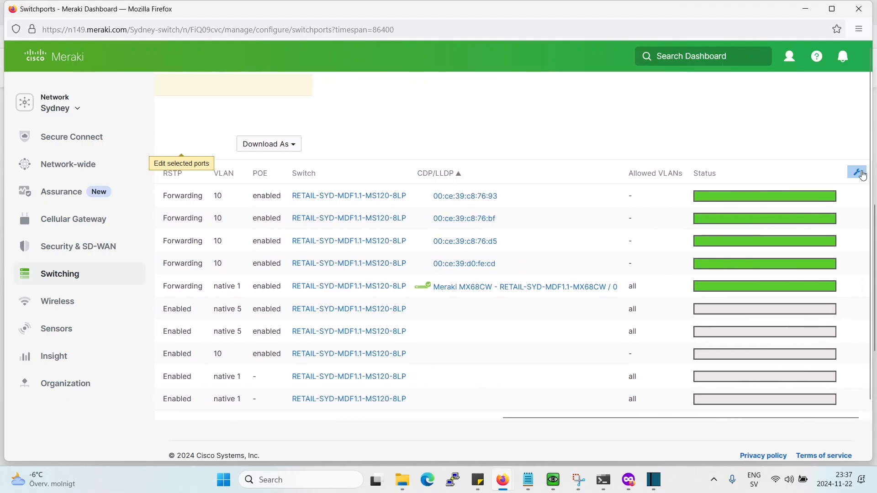
# Bring up the Select columns chooser for the Sydney switch ports table
pyautogui.click(859, 173)
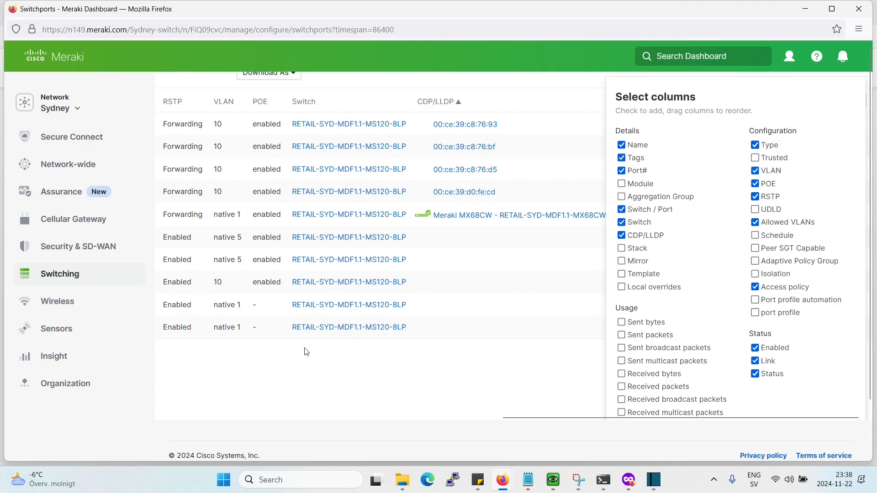
pyautogui.moveTo(180, 363)
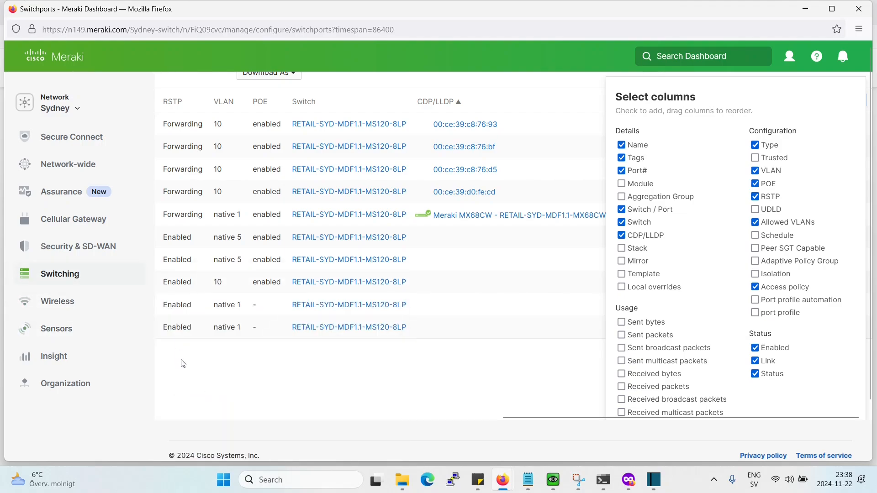